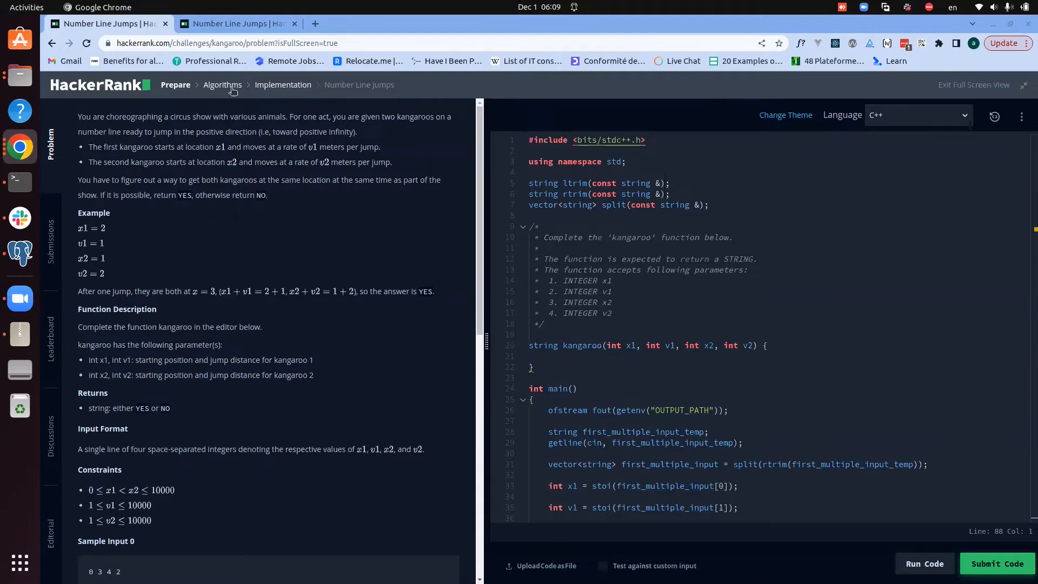
pyautogui.moveTo(232, 105)
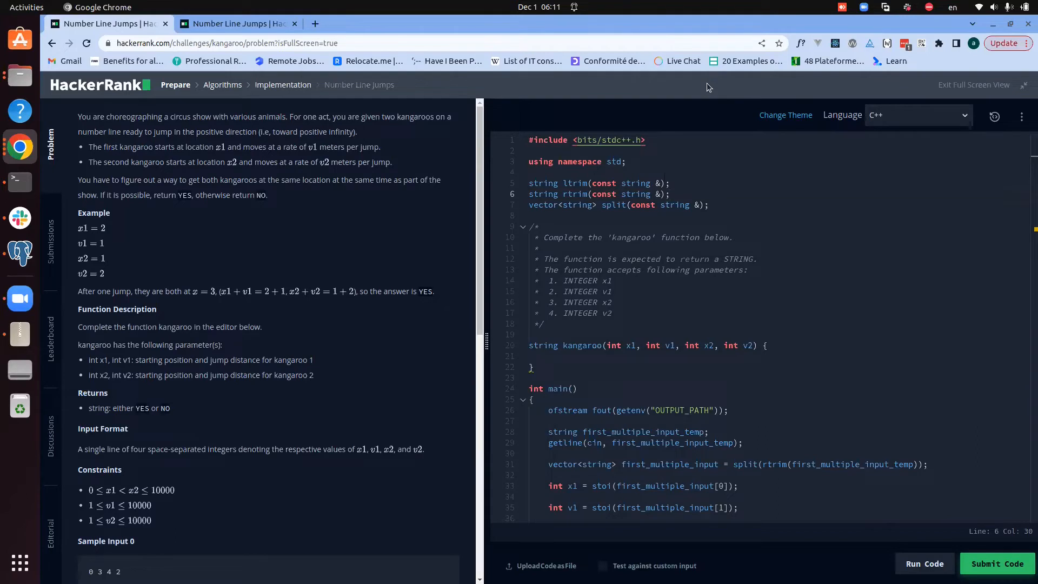
pyautogui.moveTo(171, 176)
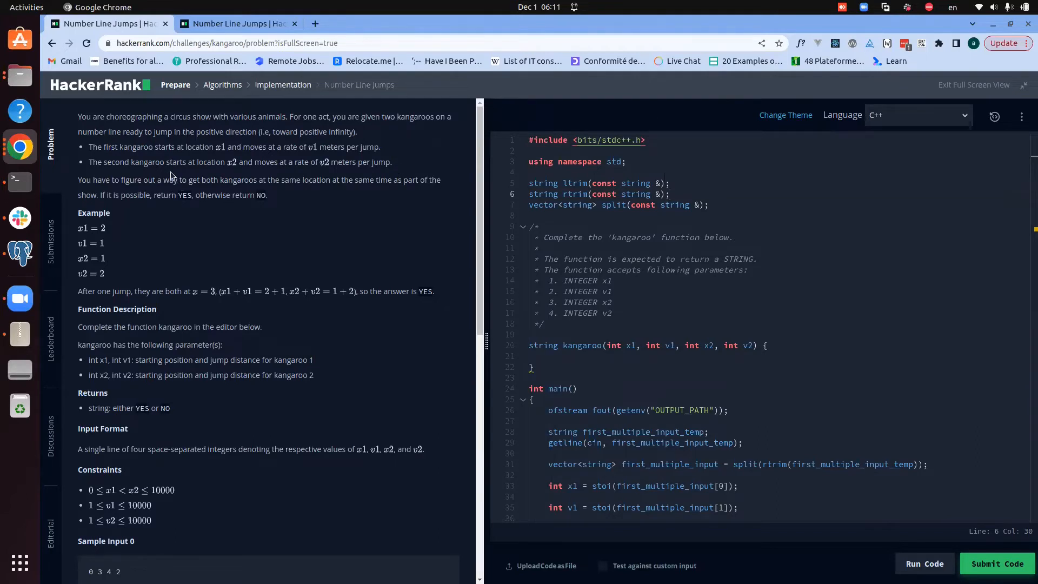
pyautogui.moveTo(430, 132)
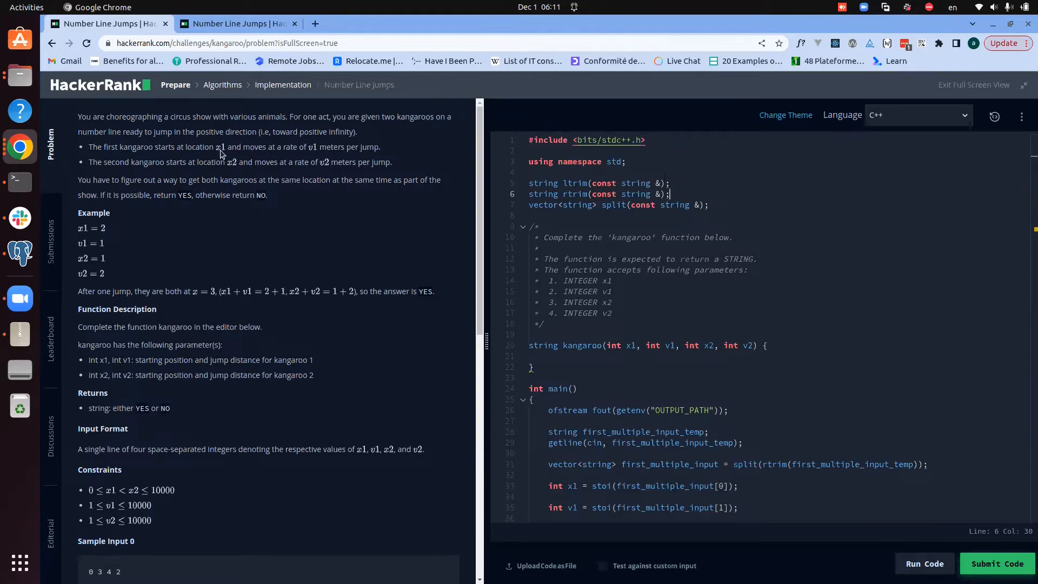
pyautogui.moveTo(237, 156)
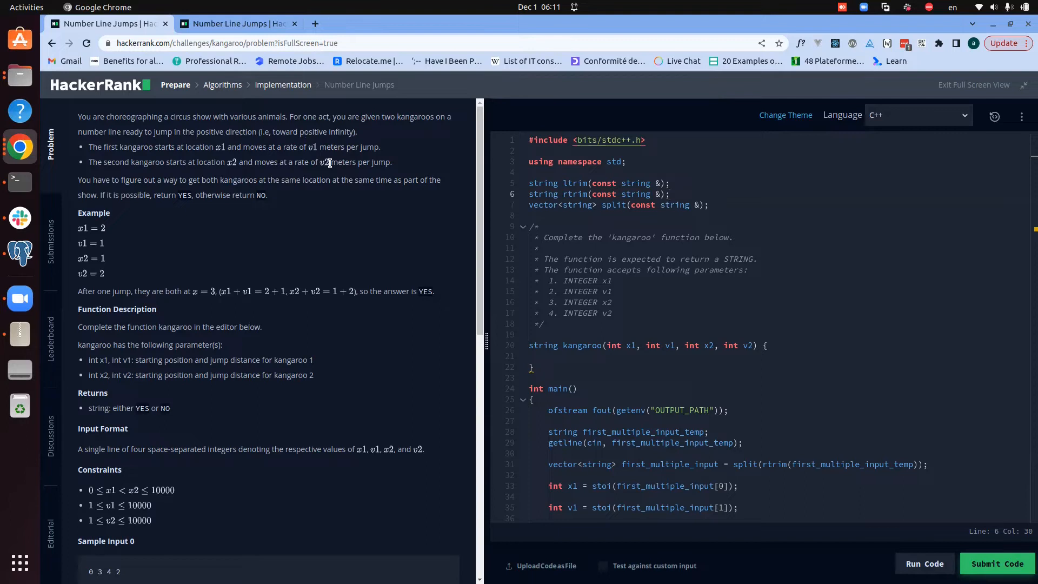
# - Review the problem statement, highlighting the sentence explaining the example's YES answer
pyautogui.scroll(-3)
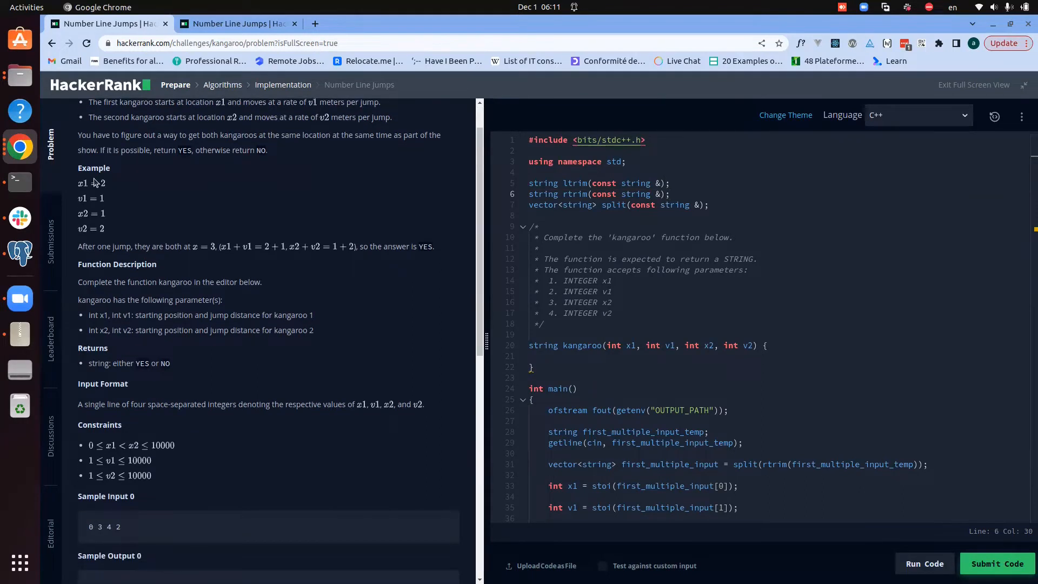
pyautogui.moveTo(119, 188)
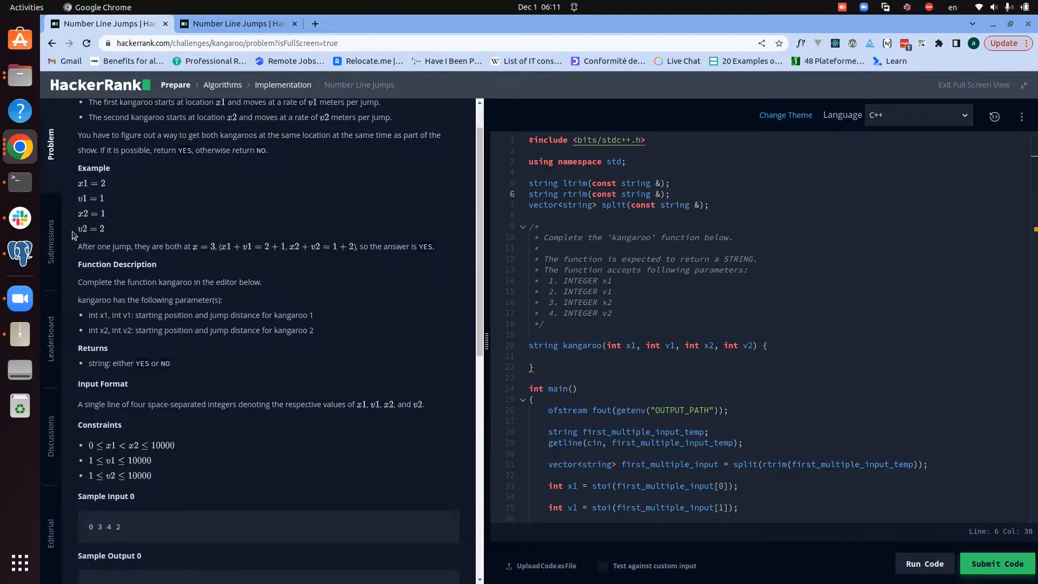
pyautogui.moveTo(104, 236)
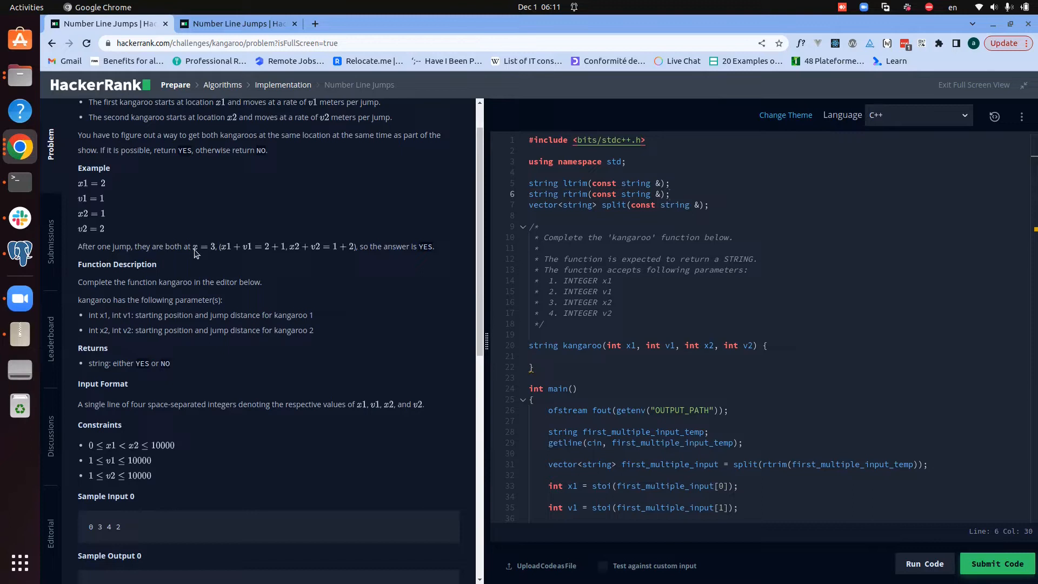
pyautogui.moveTo(218, 256)
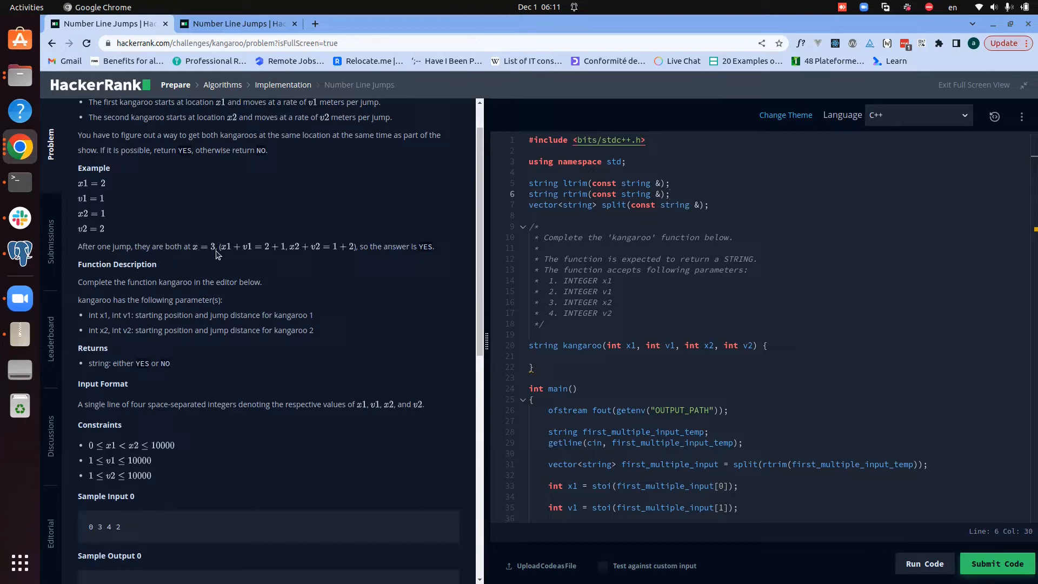
pyautogui.moveTo(85, 192)
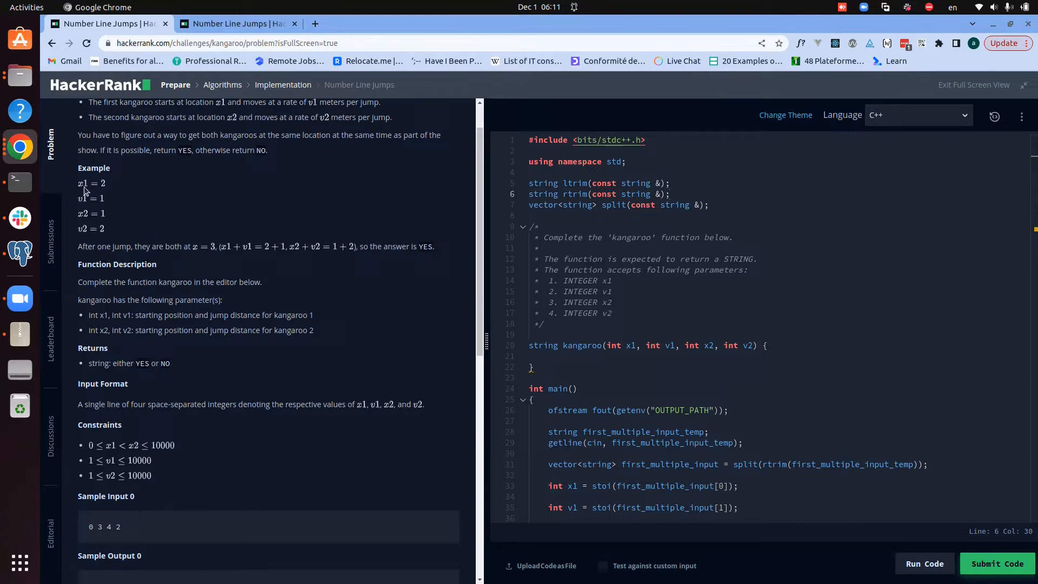
pyautogui.click(669, 194)
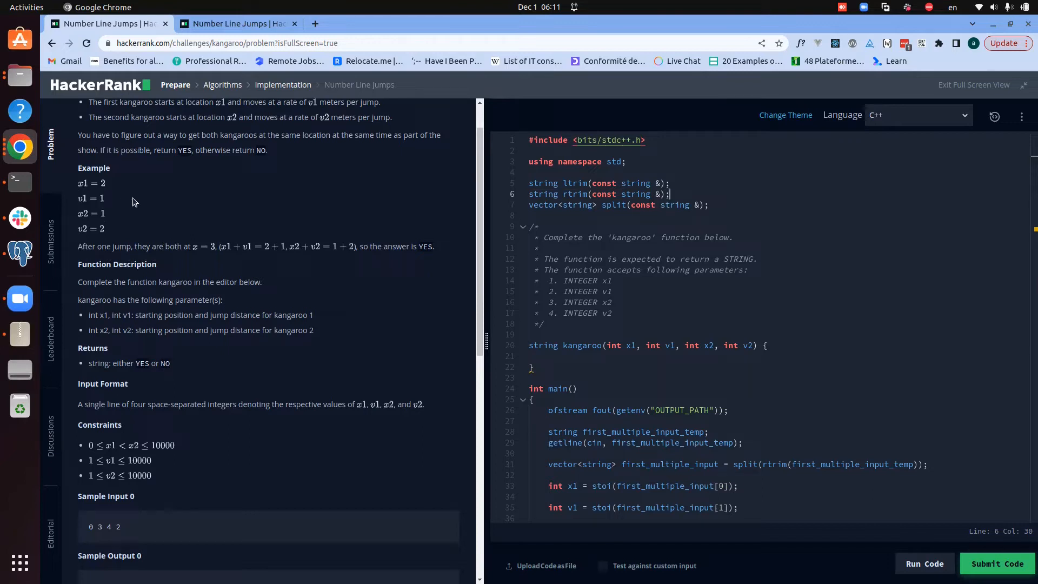
pyautogui.moveTo(108, 188)
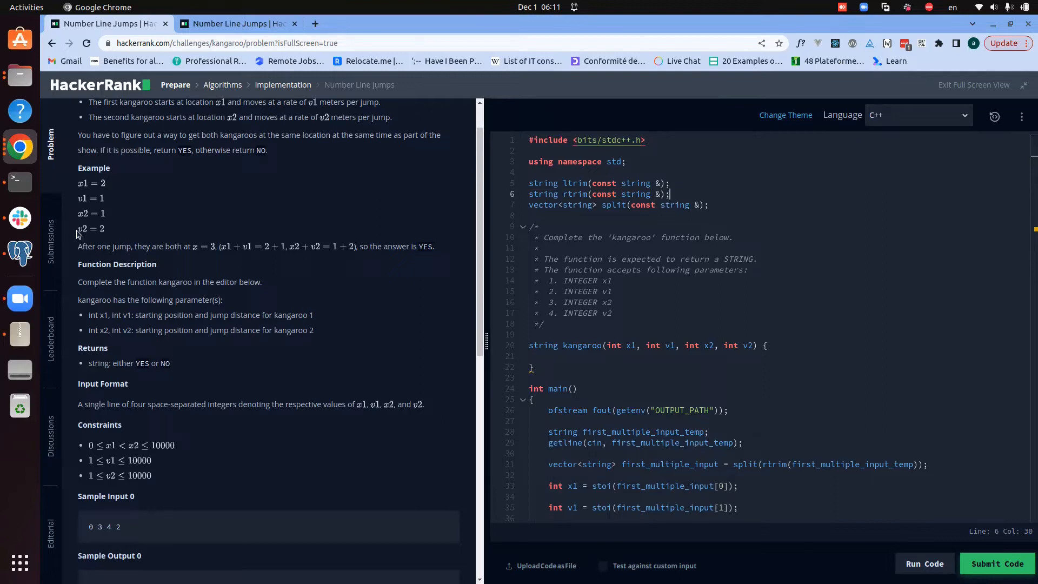
pyautogui.moveTo(107, 219)
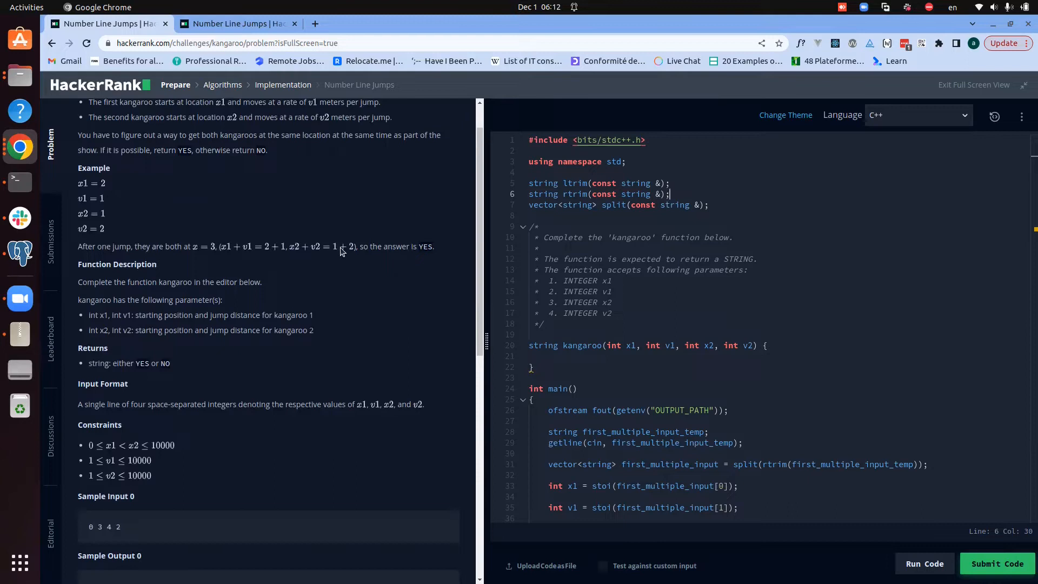
pyautogui.moveTo(77, 246); pyautogui.dragTo(434, 247)
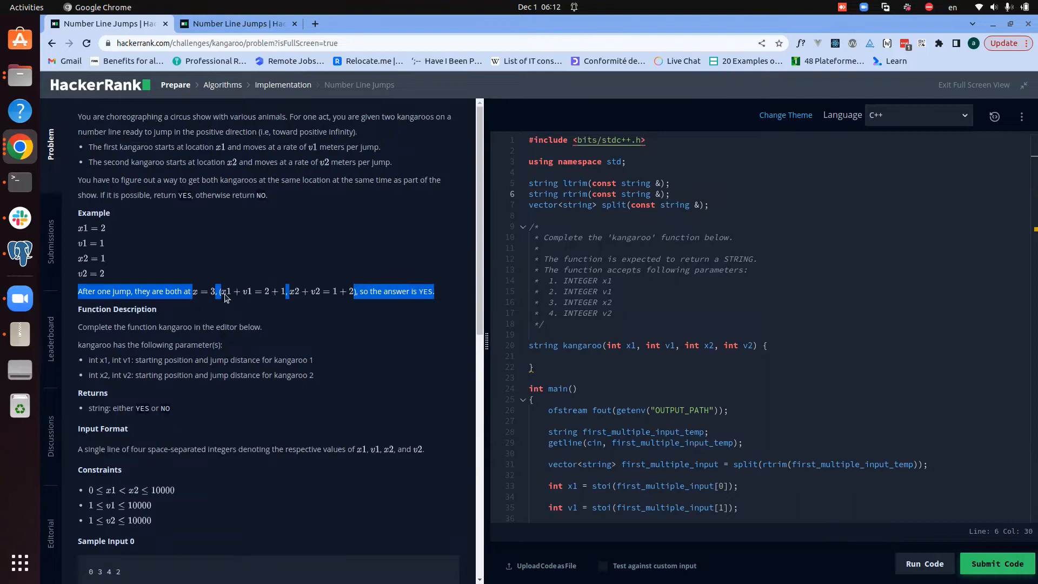
pyautogui.scroll(-3)
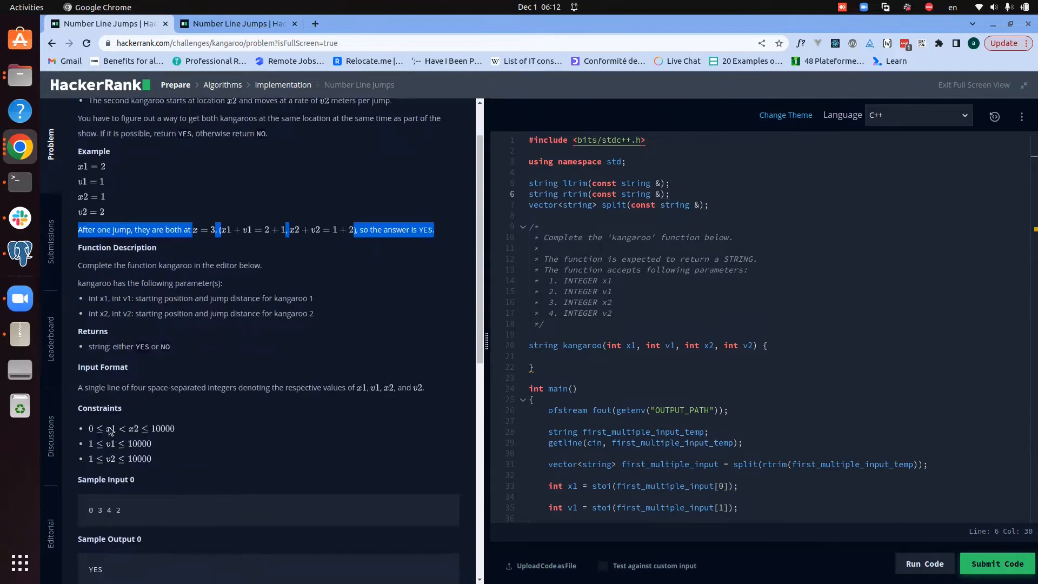
pyautogui.doubleClick(91, 479)
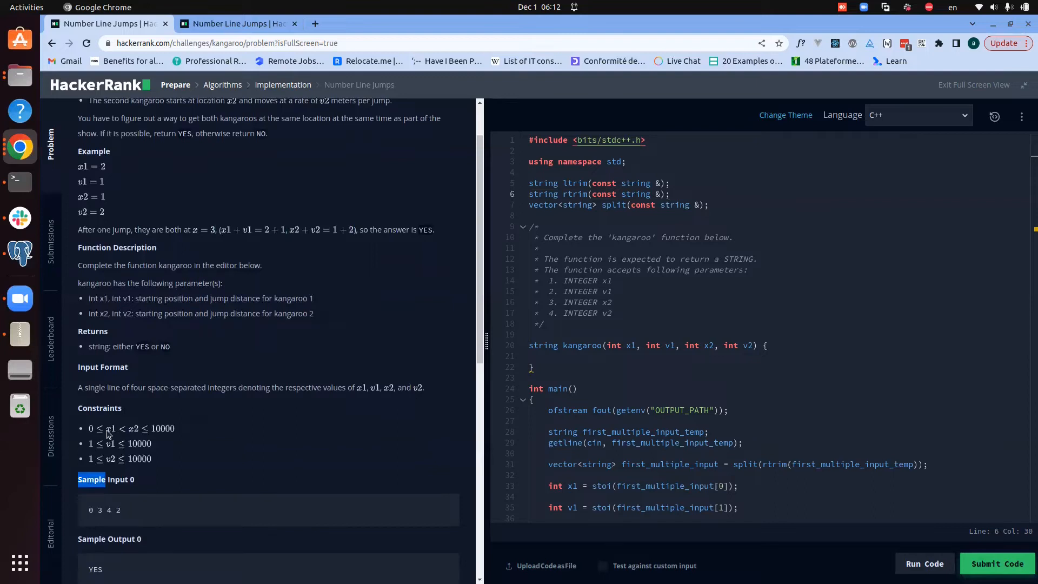
pyautogui.moveTo(144, 439)
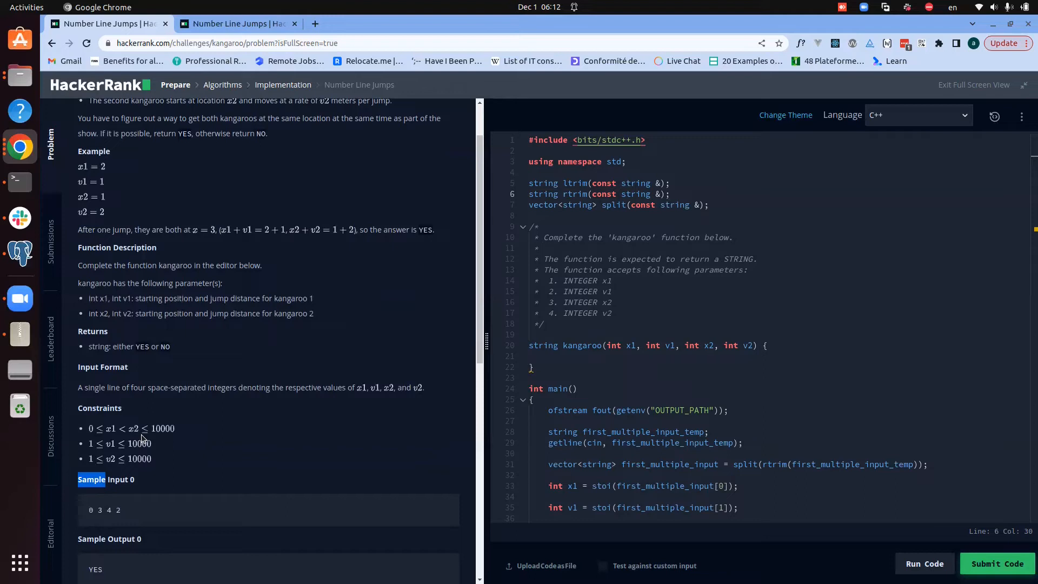
pyautogui.moveTo(113, 434)
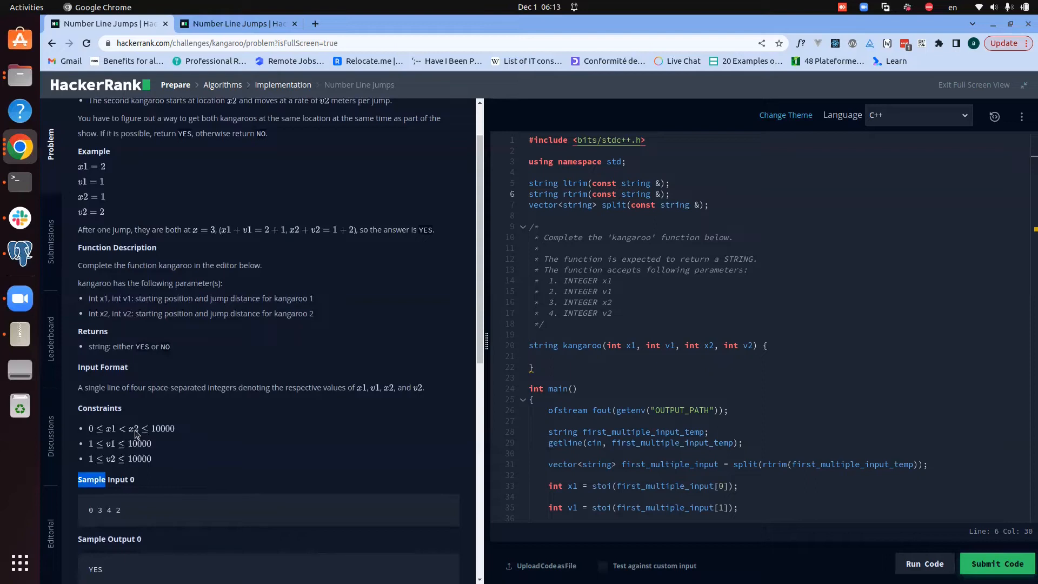
pyautogui.moveTo(116, 422)
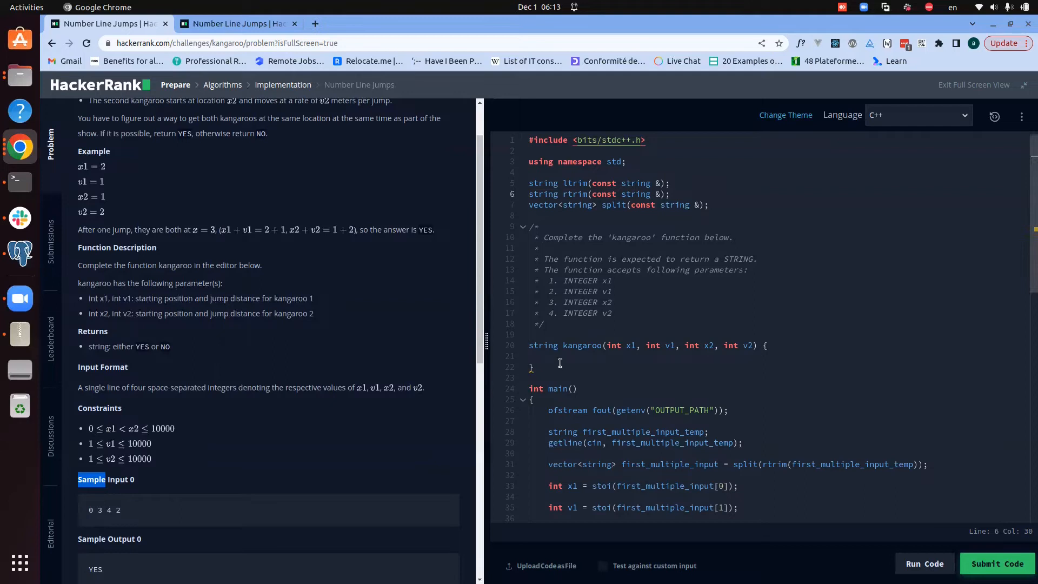
# - Begin the kangaroo function body with the partial condition if(v1 > v2 && )
pyautogui.click(546, 356)
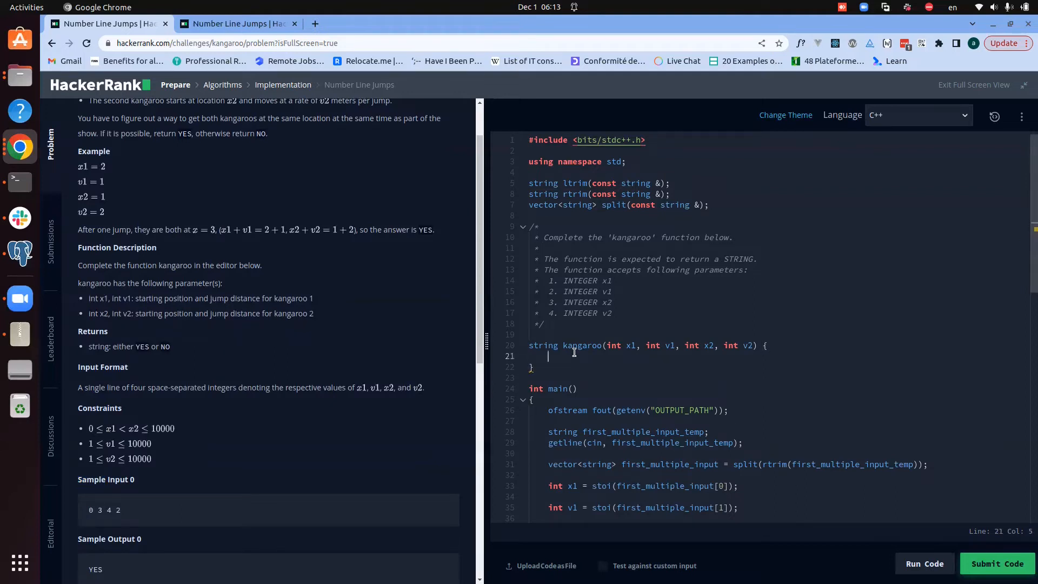
pyautogui.write('if(v)')
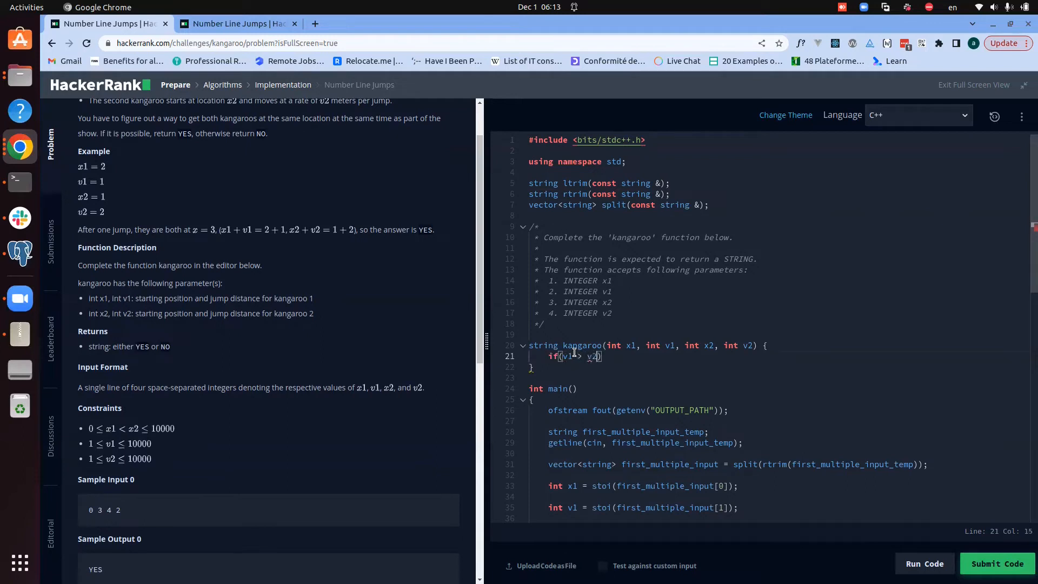
pyautogui.write('&&')
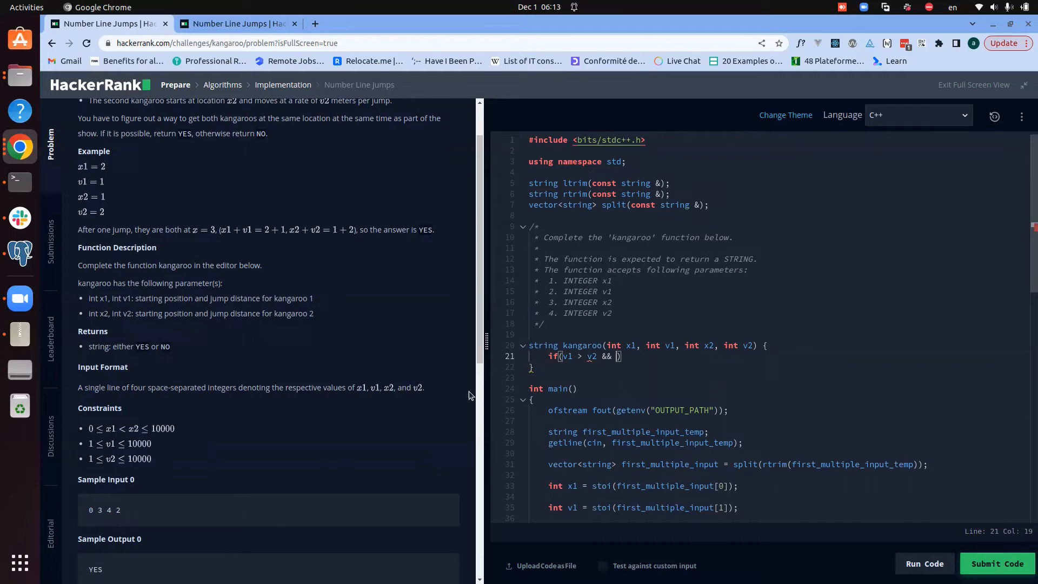
pyautogui.moveTo(179, 457)
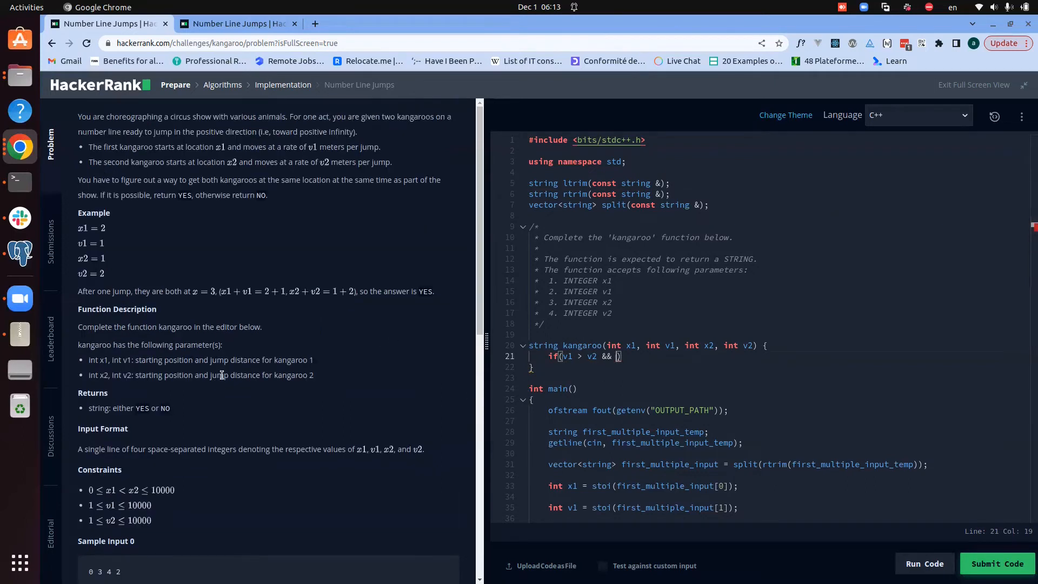
pyautogui.scroll(-3)
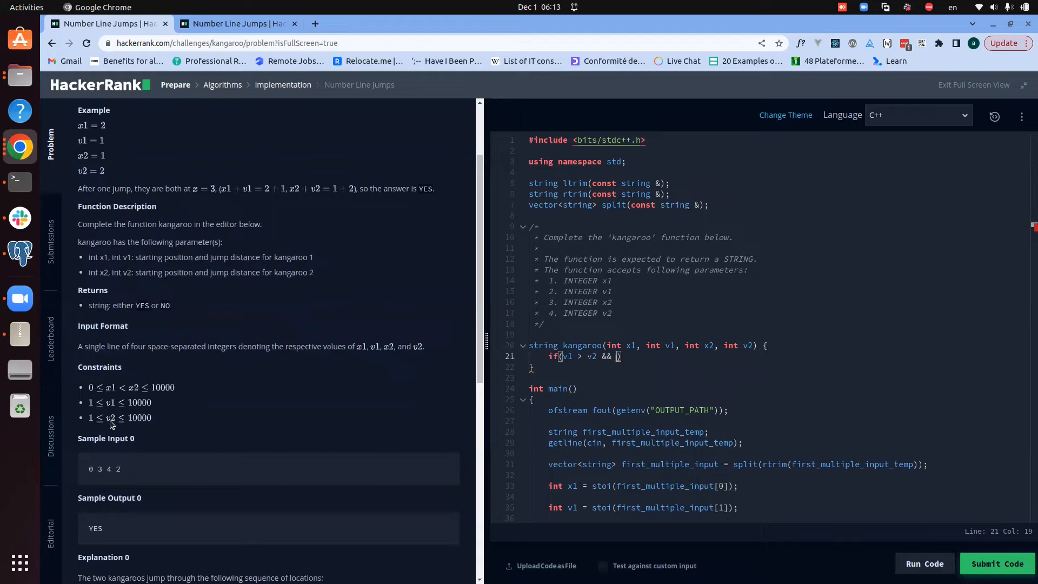
pyautogui.moveTo(111, 403)
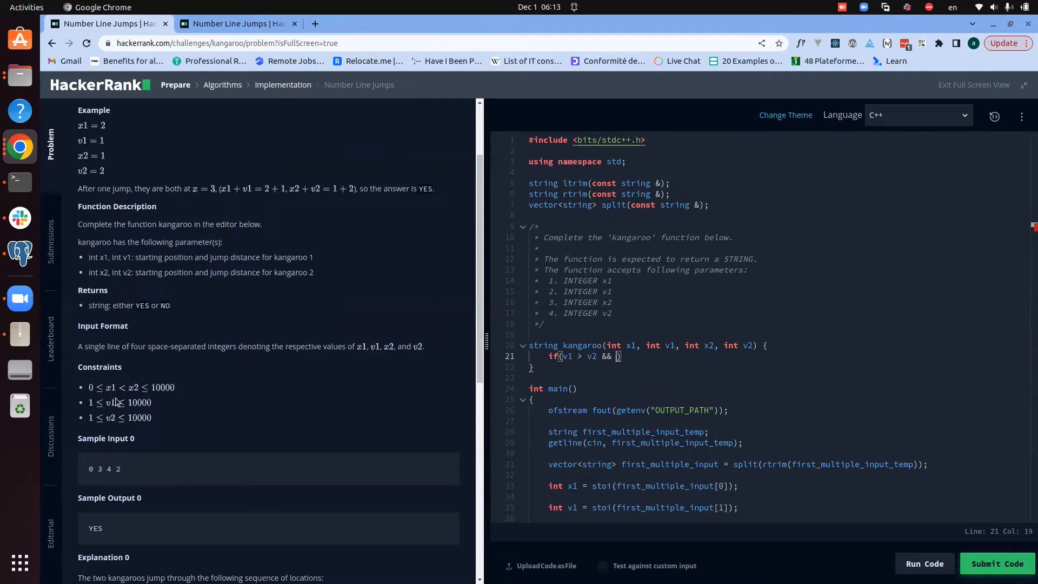
pyautogui.moveTo(94, 432)
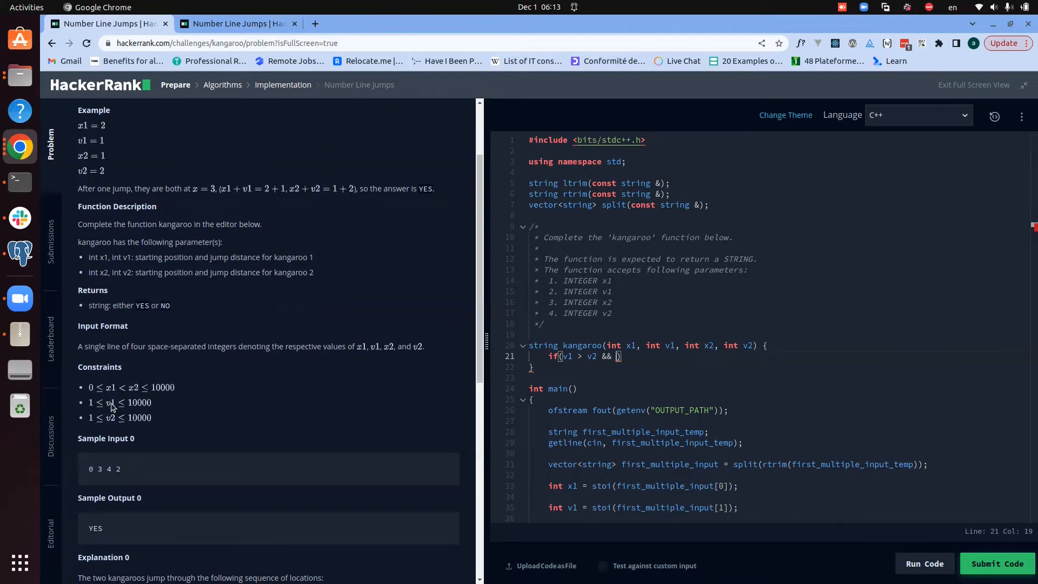
pyautogui.moveTo(110, 424)
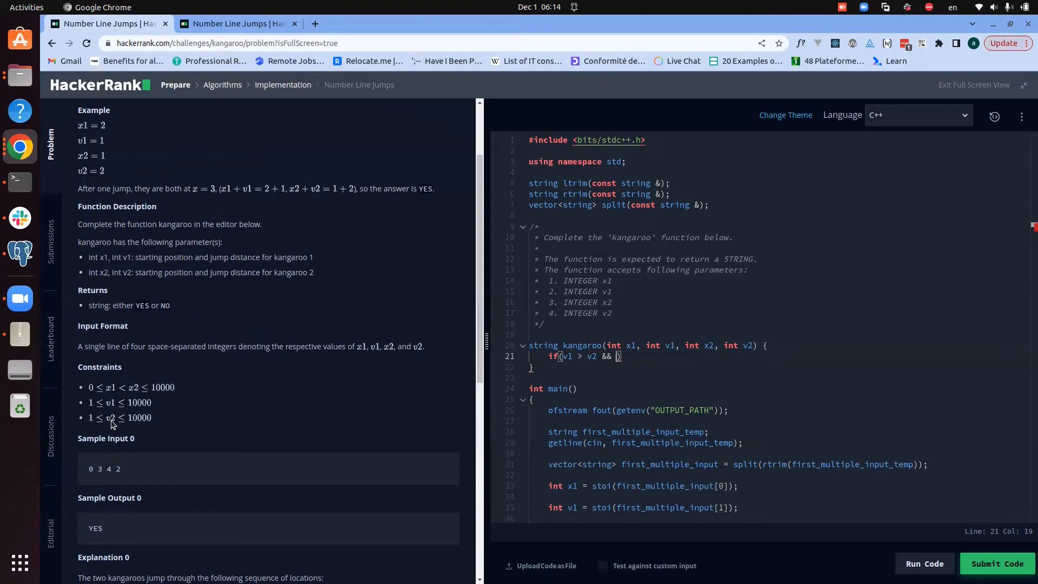
pyautogui.moveTo(126, 412)
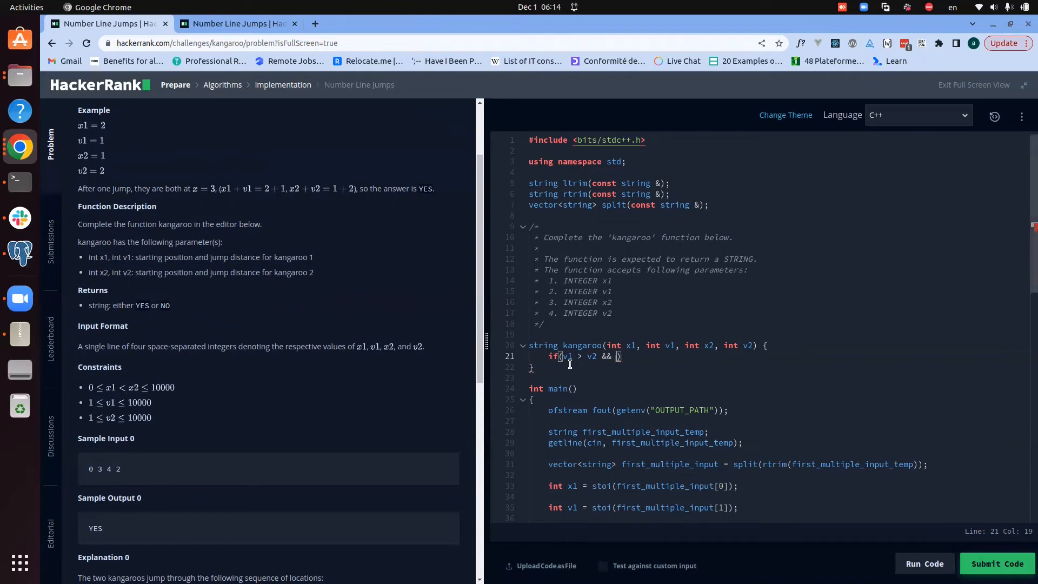
# - Finish the if-condition with (x2 - x1) % (v1-v2) == 0
pyautogui.write('(')
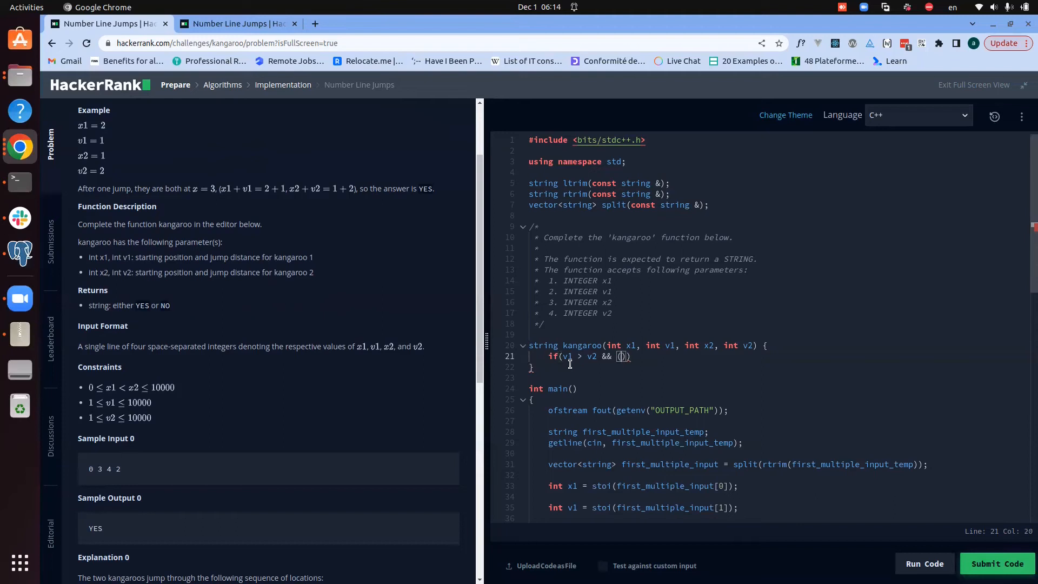
pyautogui.write('x2 -')
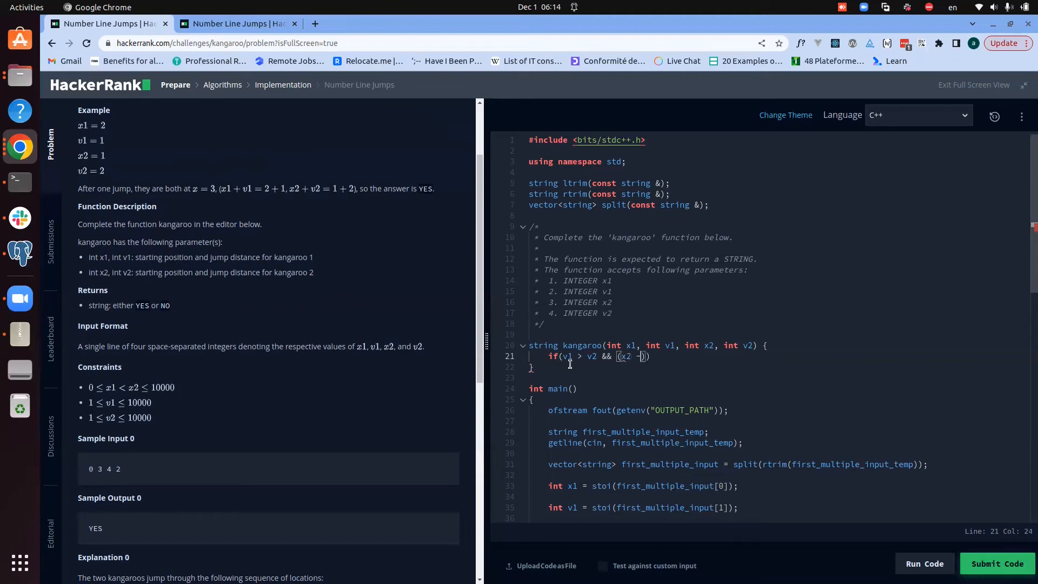
pyautogui.write('x1')
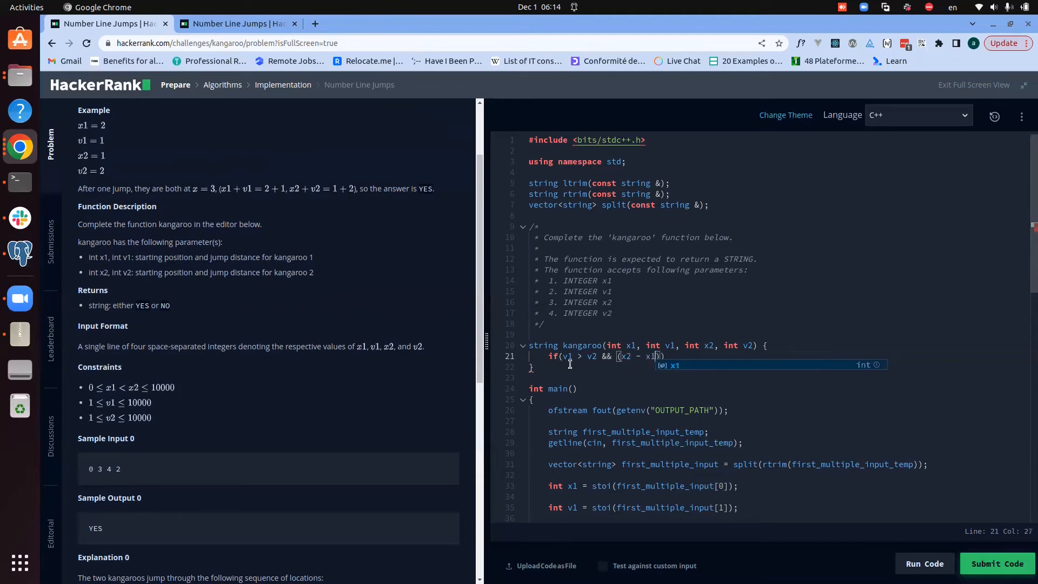
pyautogui.write('%')
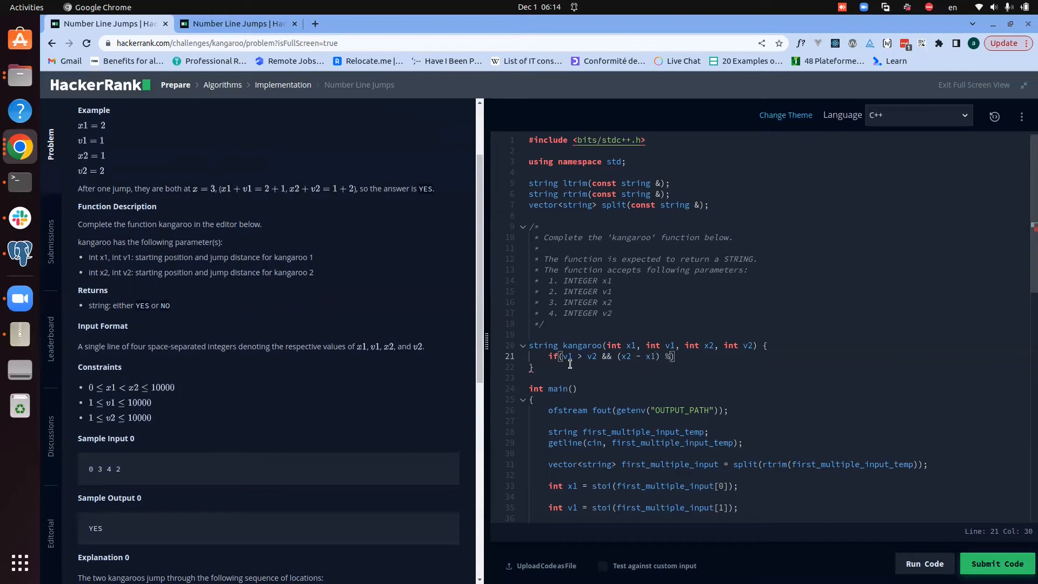
pyautogui.write('()')
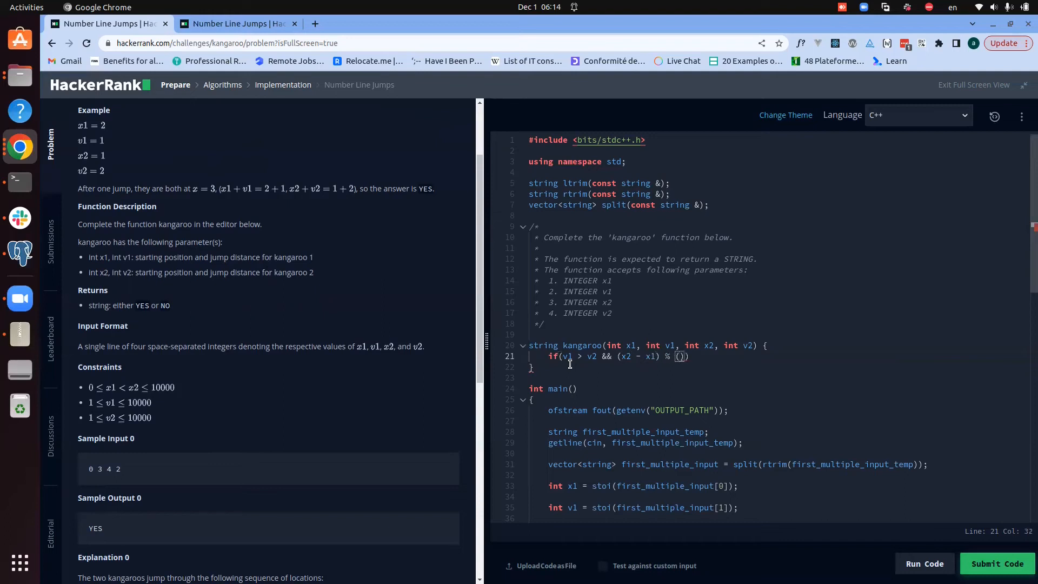
pyautogui.write('v1-v2')
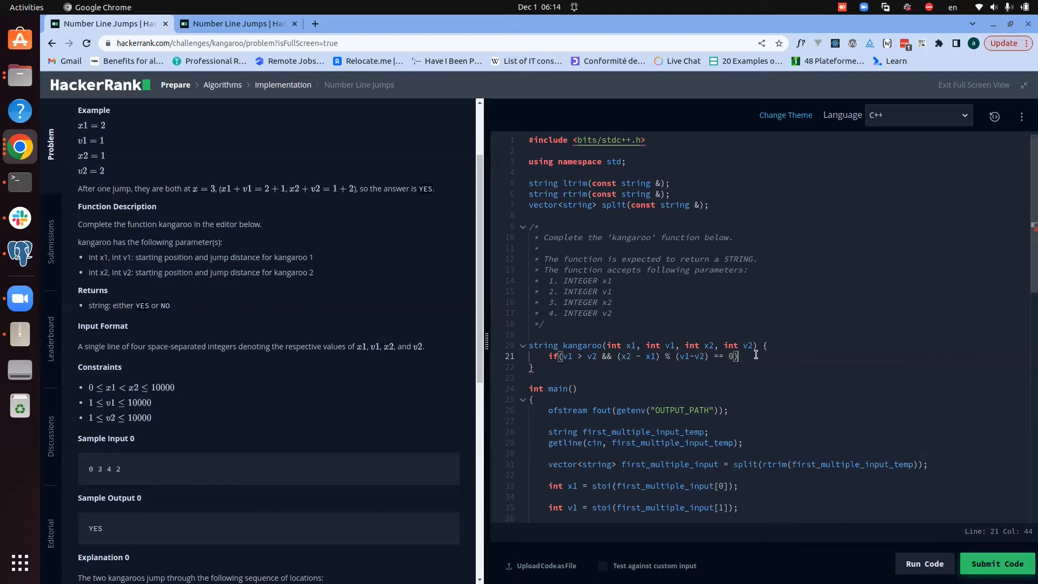
# - Make the condition return "YES"
pyautogui.write('return')
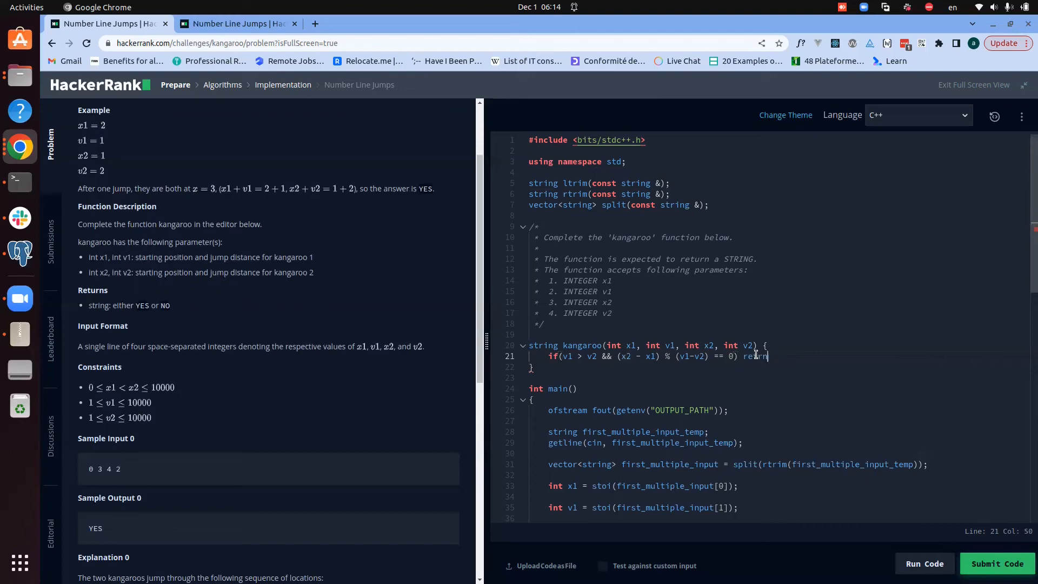
pyautogui.write('""')
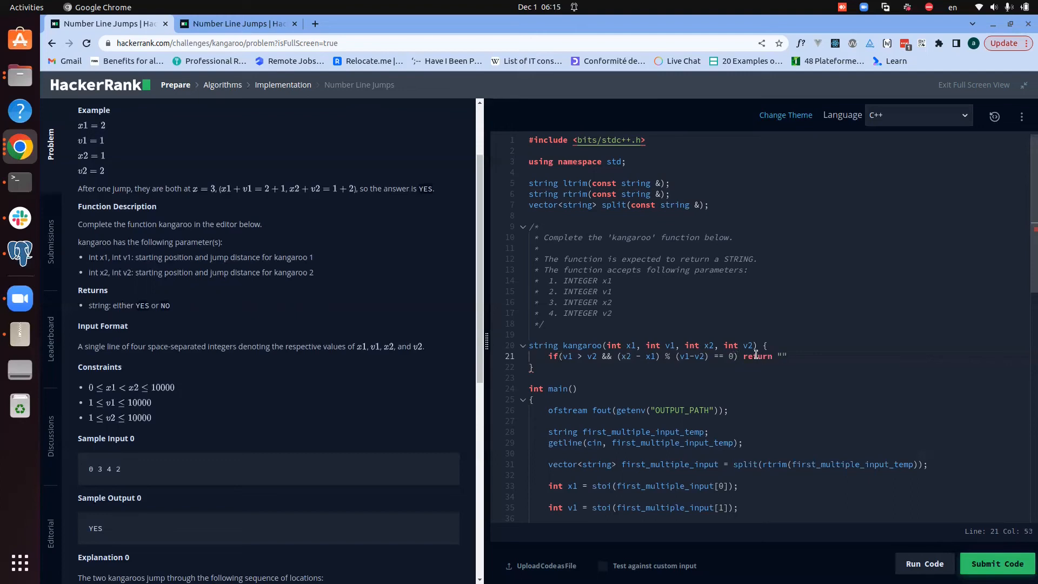
pyautogui.write('YES";')
pyautogui.write('return "NO";')
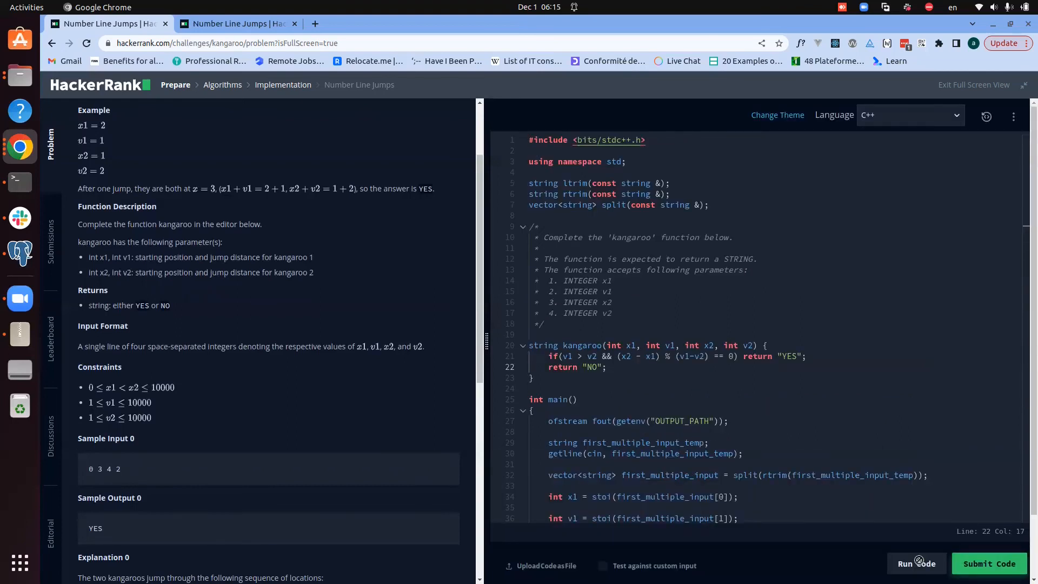
# - Run the kangaroo solution on the sample tests until Test case 0 shows Success
pyautogui.click(915, 564)
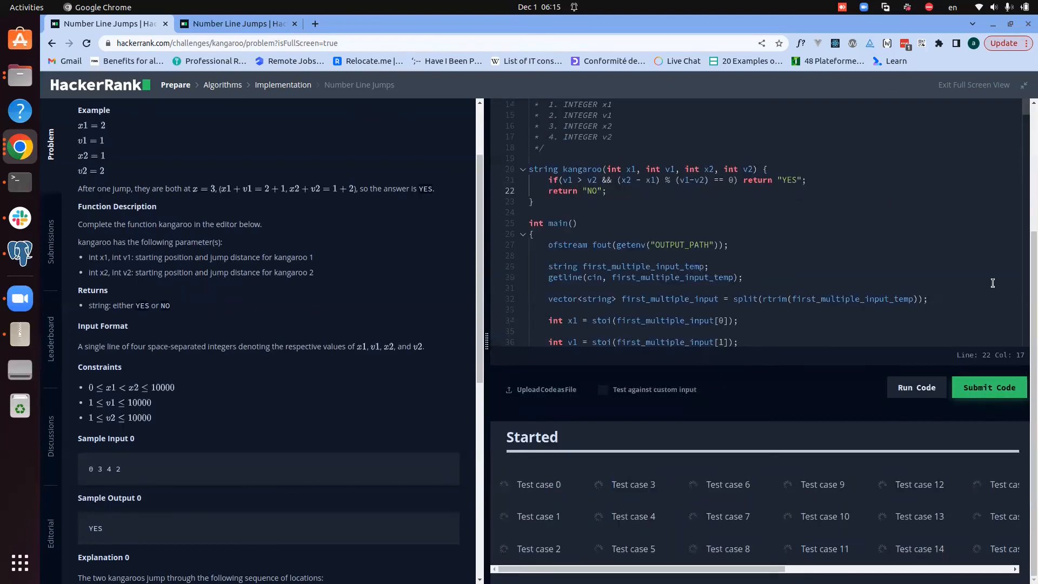
pyautogui.click(988, 387)
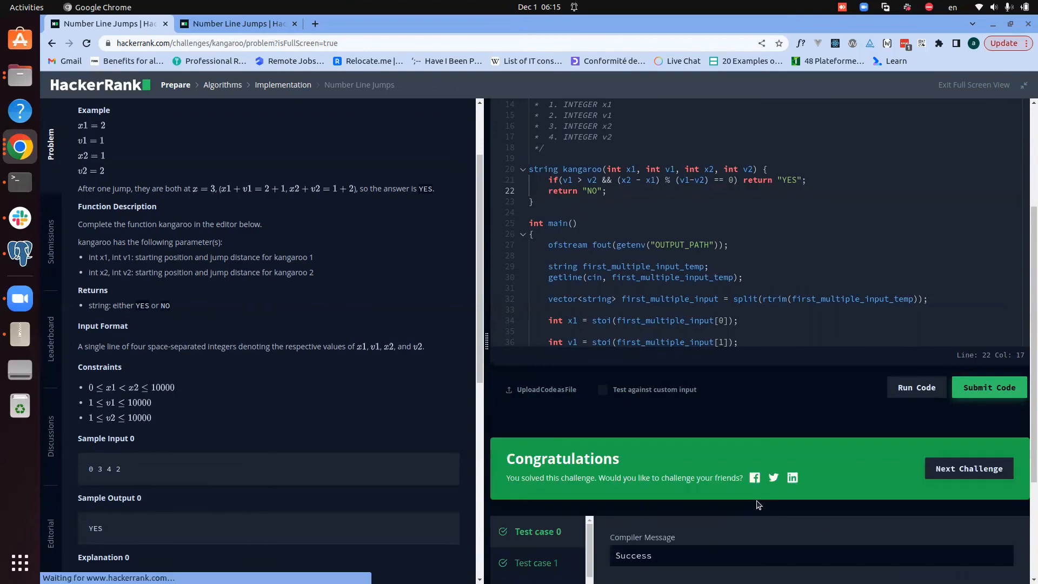